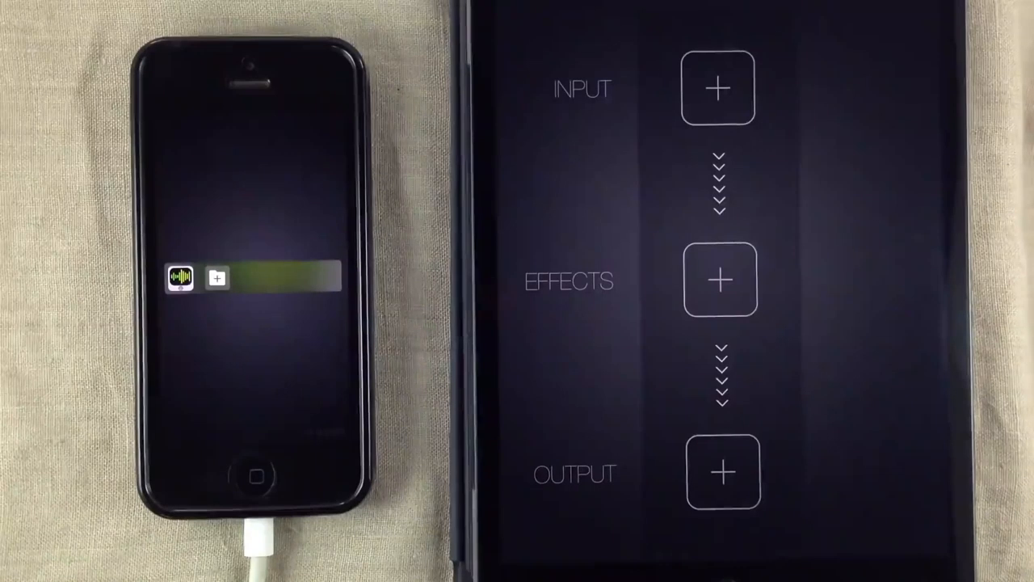
Step: Pick Loopy from the Select input list, then add SoundPrism Electro as a second pipeline's input
{"action": "left_click", "coordinate": [717, 88]}
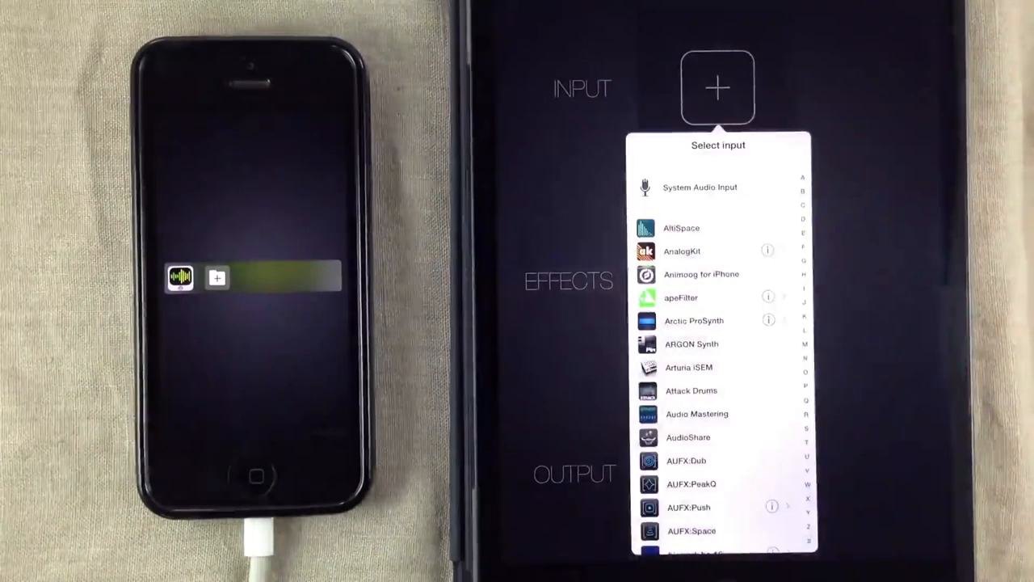
{"action": "scroll", "scroll_direction": "up", "scroll_amount": 3}
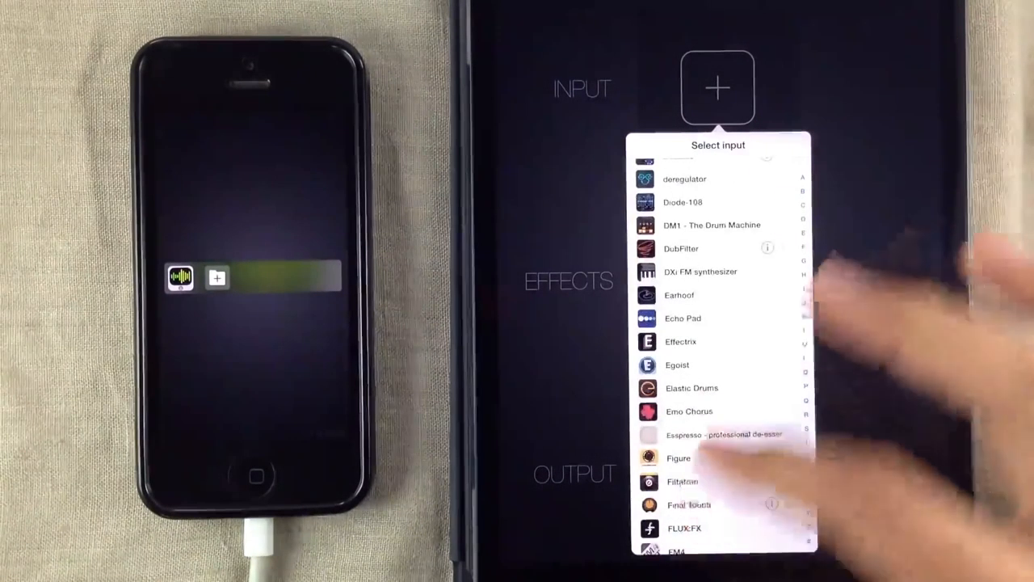
{"action": "scroll", "scroll_direction": "down", "scroll_amount": 3}
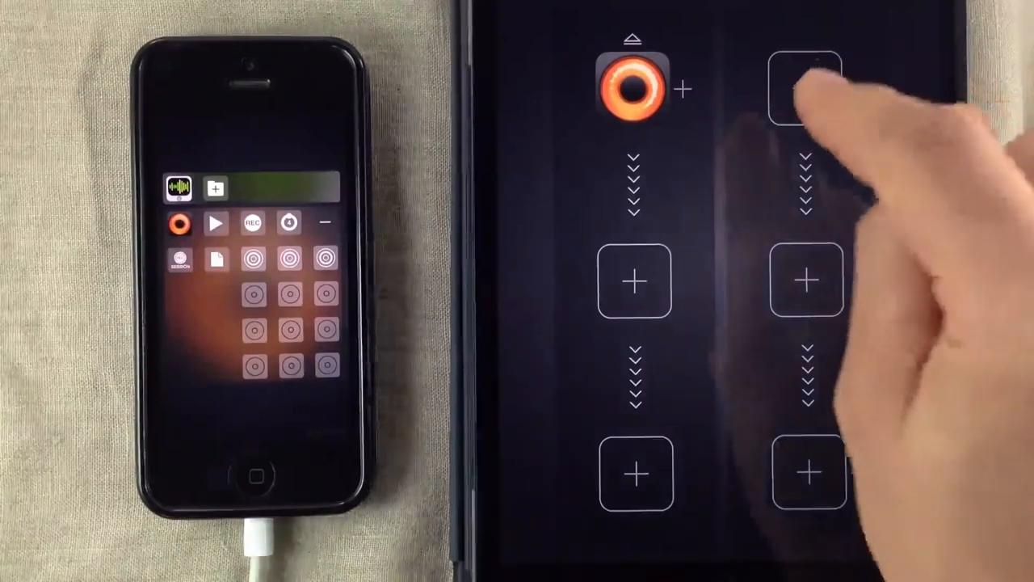
{"action": "left_click", "coordinate": [805, 89]}
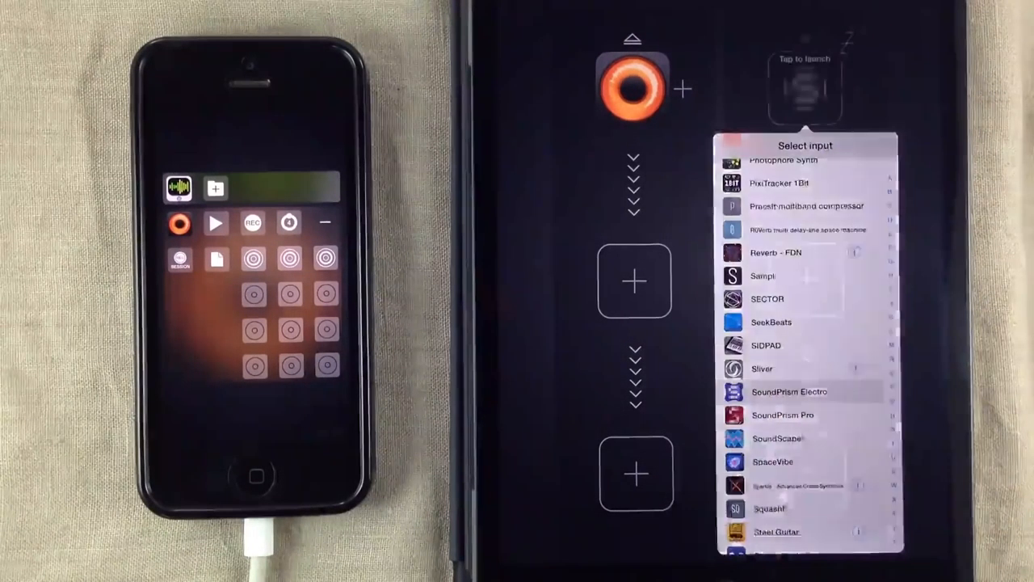
{"action": "left_click", "coordinate": [789, 391]}
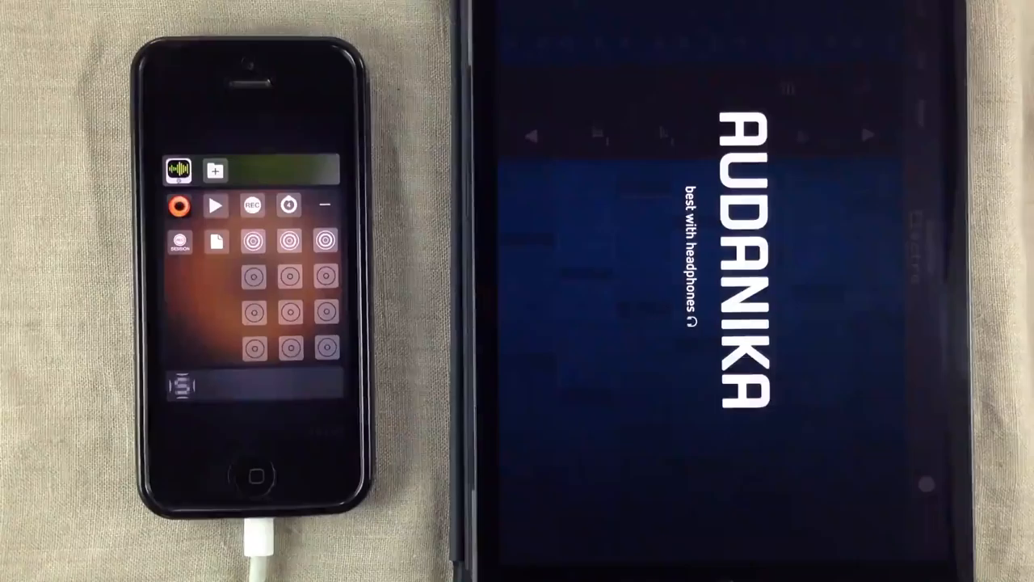